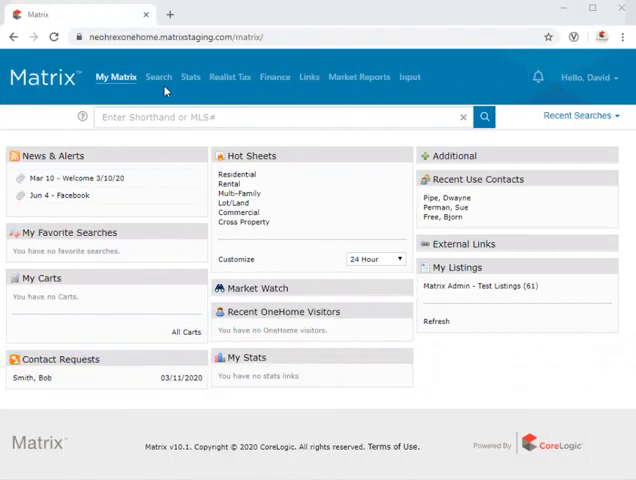
# - Open the Residential Detail search form from the Search menu
pyautogui.click(159, 77)
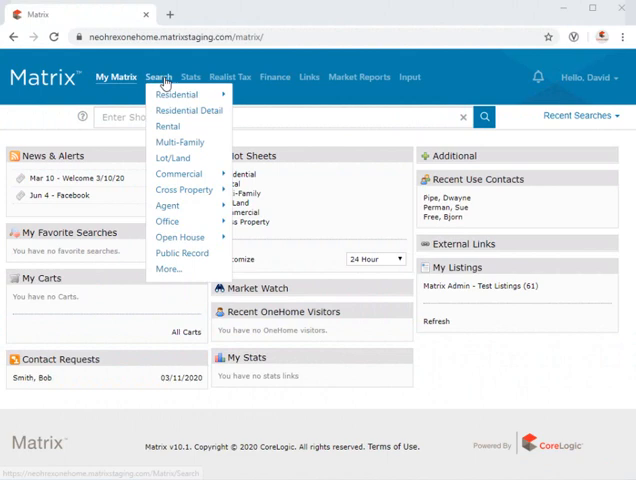
pyautogui.moveTo(177, 94)
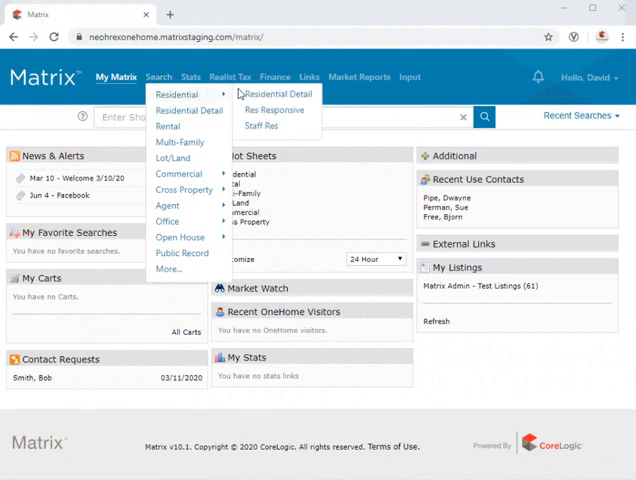
pyautogui.click(272, 93)
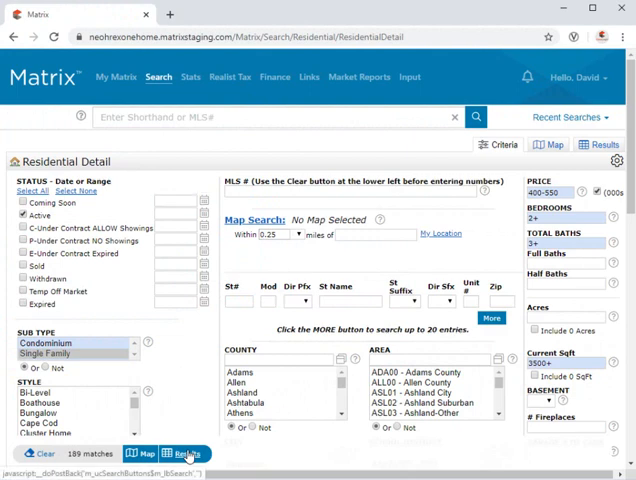
# - Show the 189 matching listings and reveal the Save options below the results
pyautogui.click(185, 453)
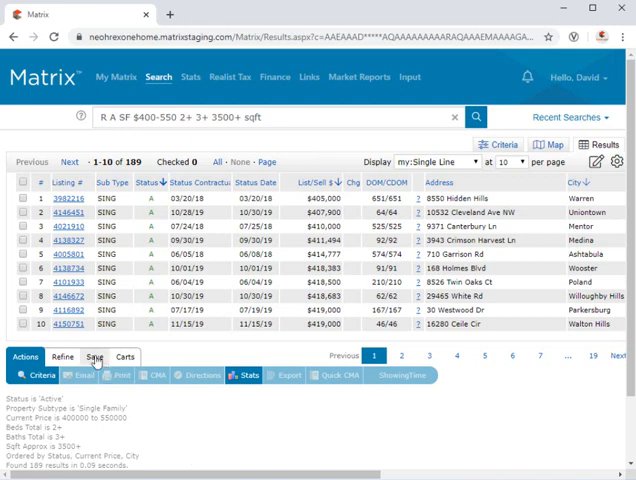
pyautogui.click(94, 357)
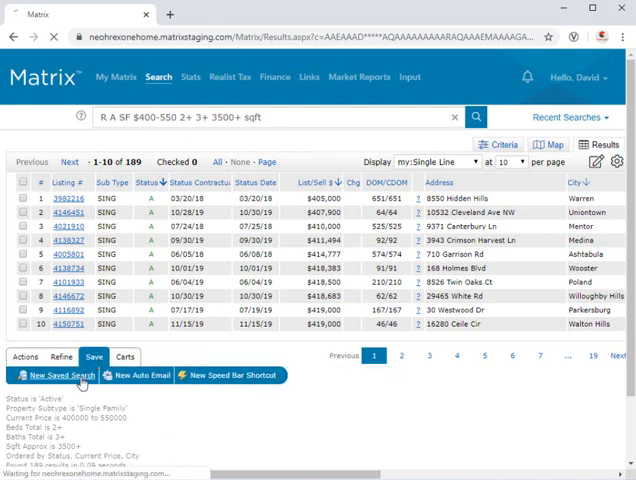
# - Name the new saved search 'RES $400-550 2+ 3+ 3500+ sqft' and enable it as a favorite
pyautogui.click(53, 375)
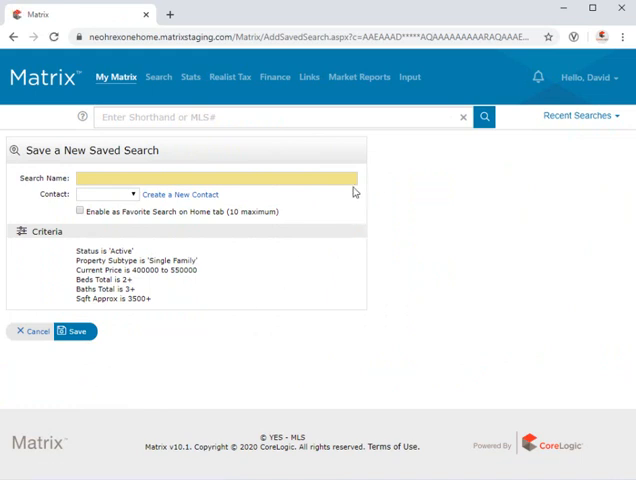
pyautogui.write('RES $400-550 2+ 3+ 3500+')
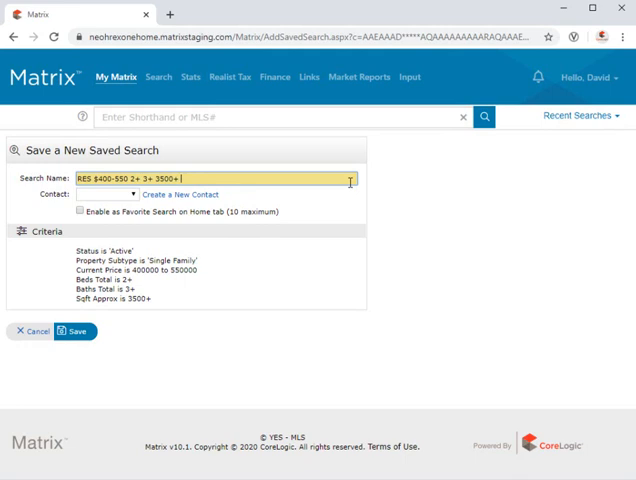
pyautogui.write('sqft')
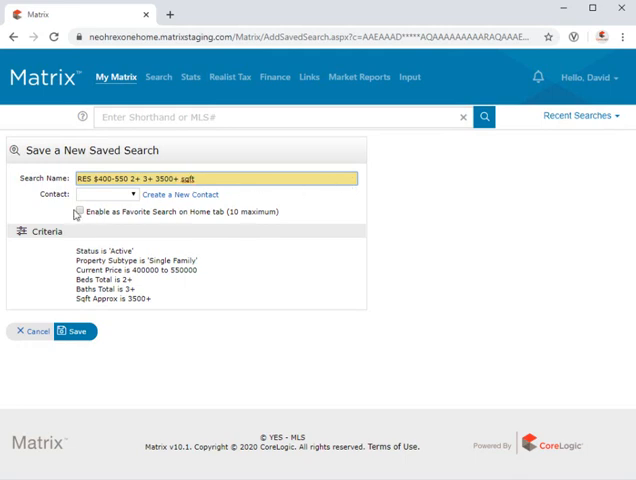
pyautogui.click(79, 211)
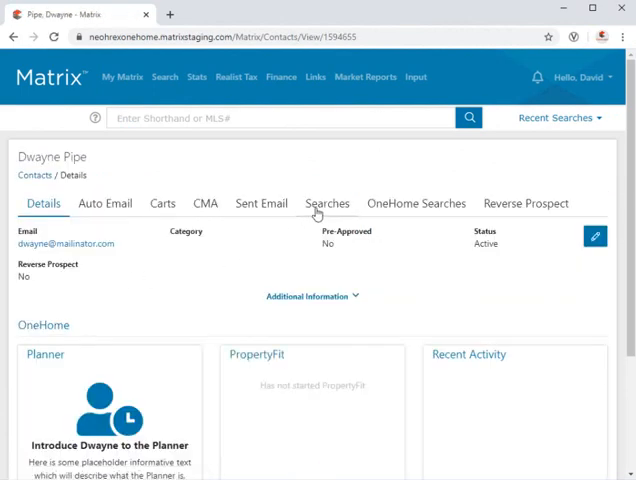
# - View the contact's saved searches, then cancel out of Market Update
pyautogui.click(327, 203)
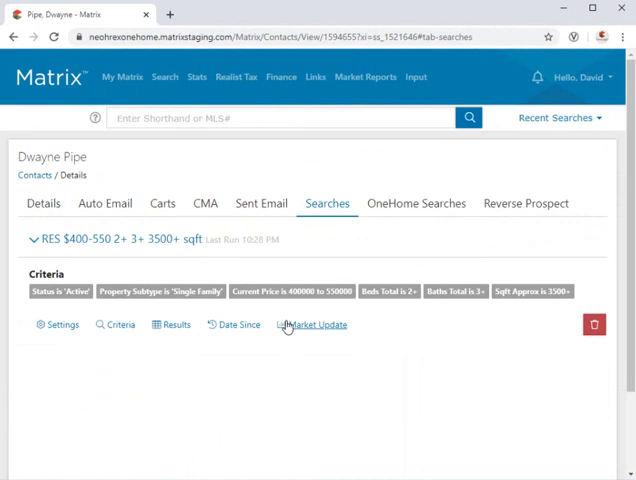
pyautogui.click(317, 324)
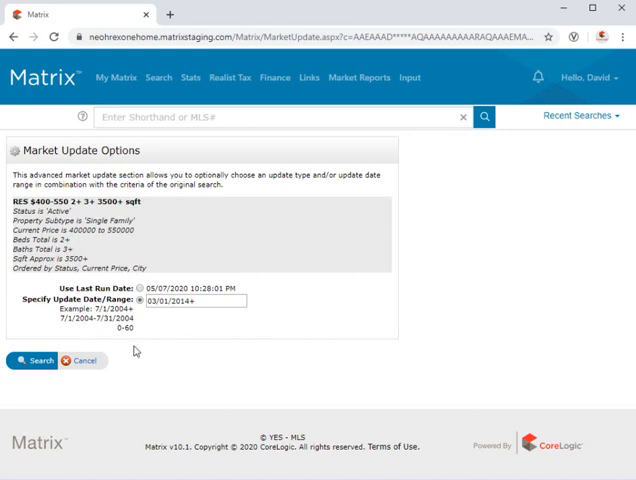
pyautogui.click(35, 360)
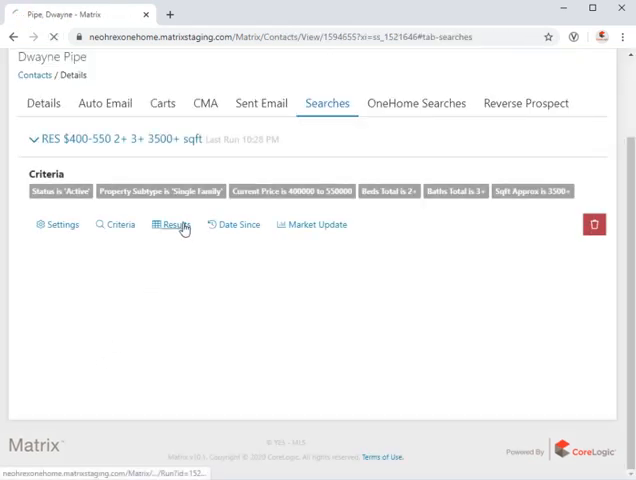
# - Email three listings to the client with subject 'Check out these 3 listings!'
pyautogui.click(171, 224)
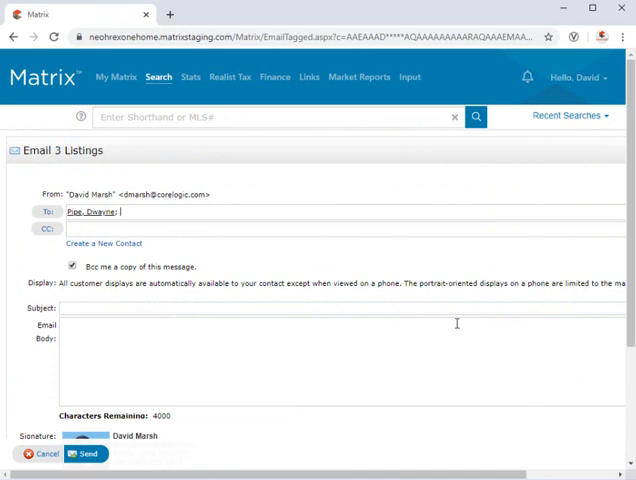
pyautogui.write('Check out these 3 listings!')
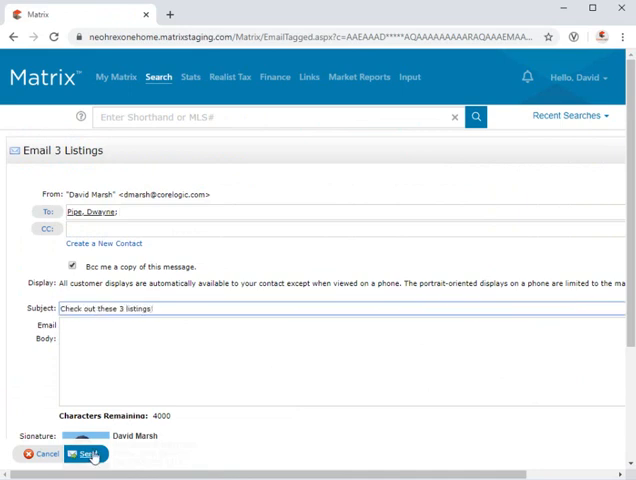
pyautogui.click(83, 454)
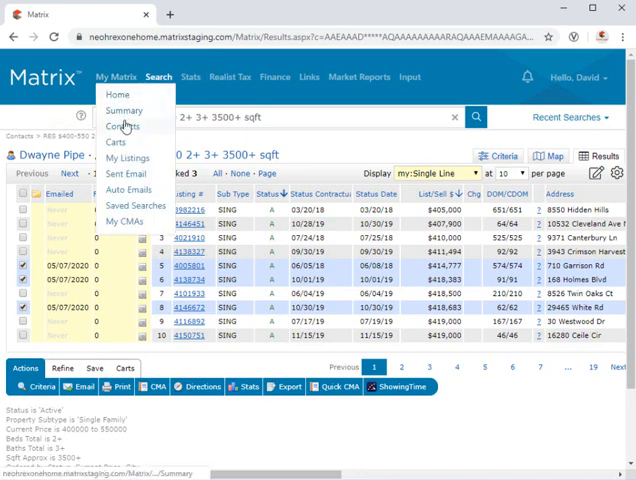
# - Open Dwayne's contact record, go to Searches, and open the saved search's Settings
pyautogui.click(124, 126)
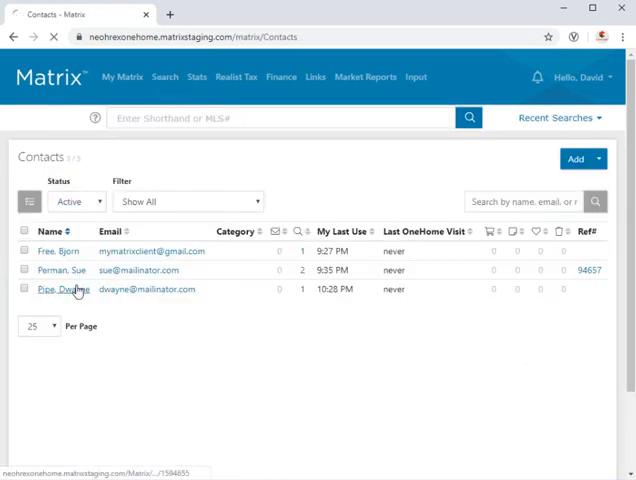
pyautogui.click(61, 289)
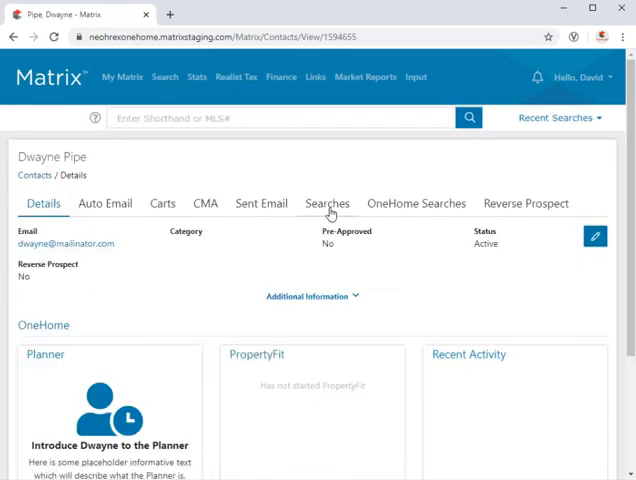
pyautogui.click(327, 203)
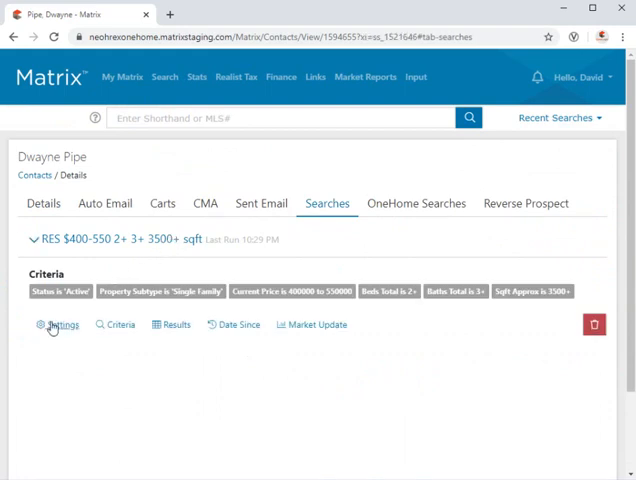
pyautogui.click(62, 325)
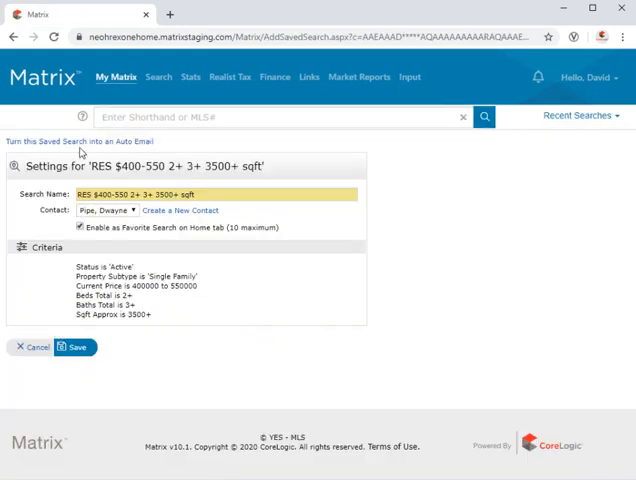
# - Convert the saved search into an auto email titled 'Listings for Dwayne'
pyautogui.click(76, 141)
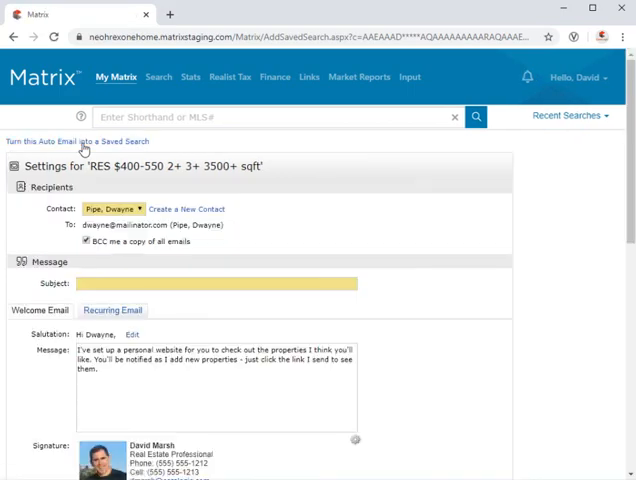
pyautogui.scroll(-3)
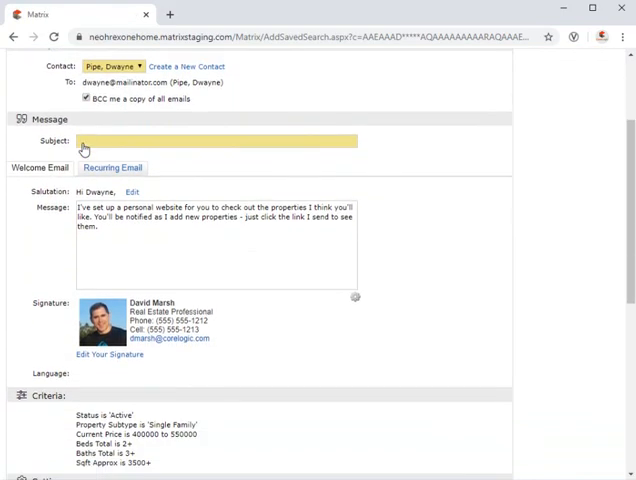
pyautogui.scroll(-3)
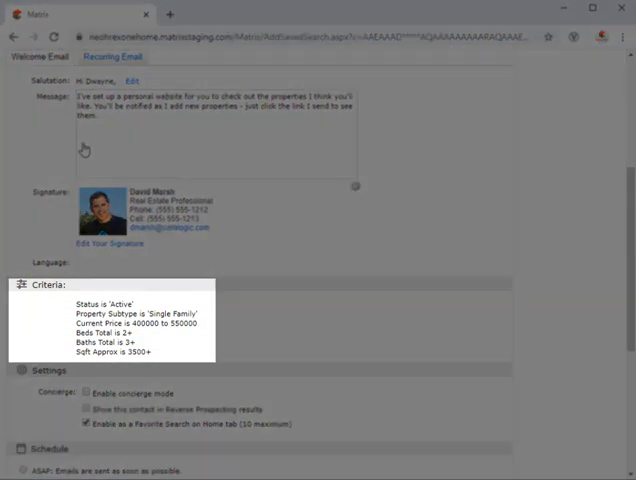
pyautogui.scroll(3)
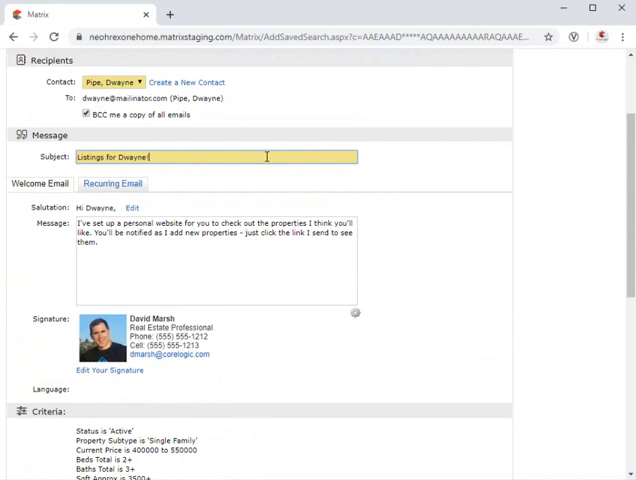
pyautogui.scroll(-3)
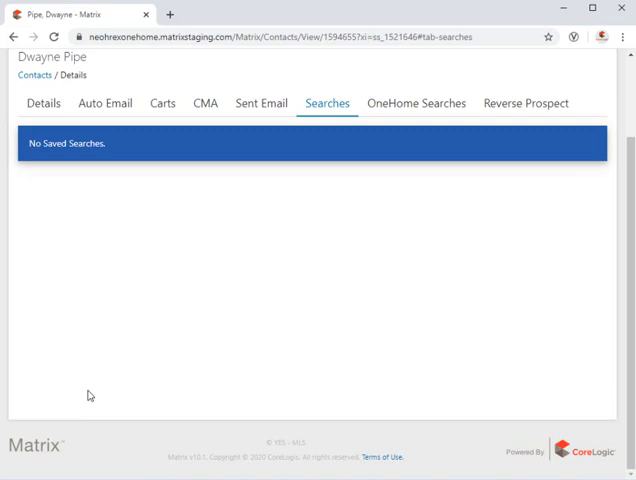
pyautogui.moveTo(93, 112)
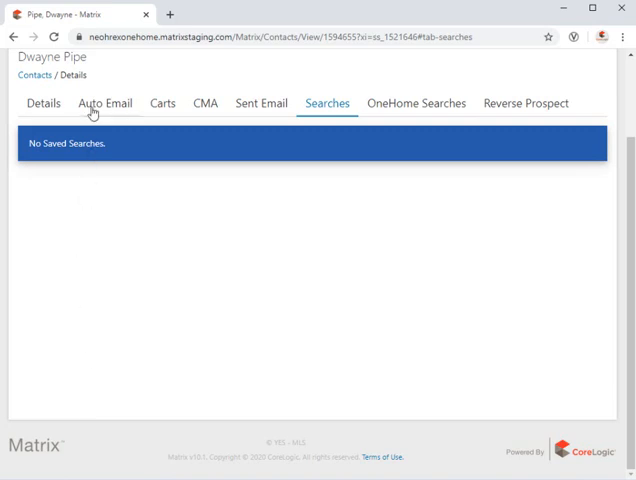
# - Show the contact's Auto Email list containing 'Listings for Dwayne!'
pyautogui.click(104, 103)
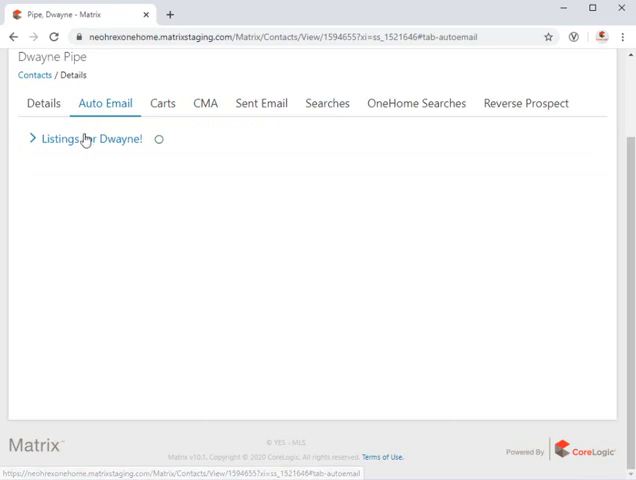